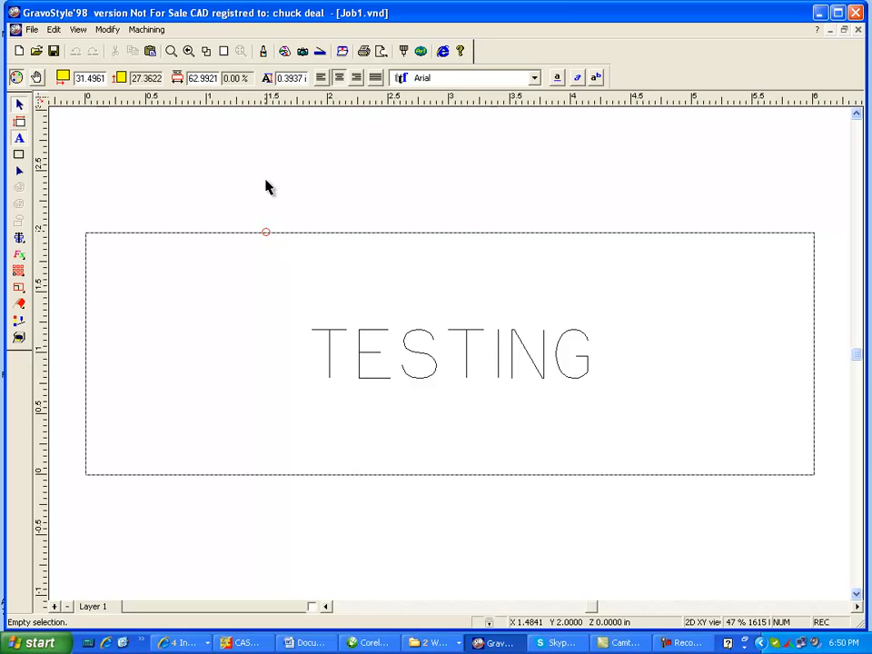
Open Setup machines from the Machining menu to list installed engravers
left_click(147, 29)
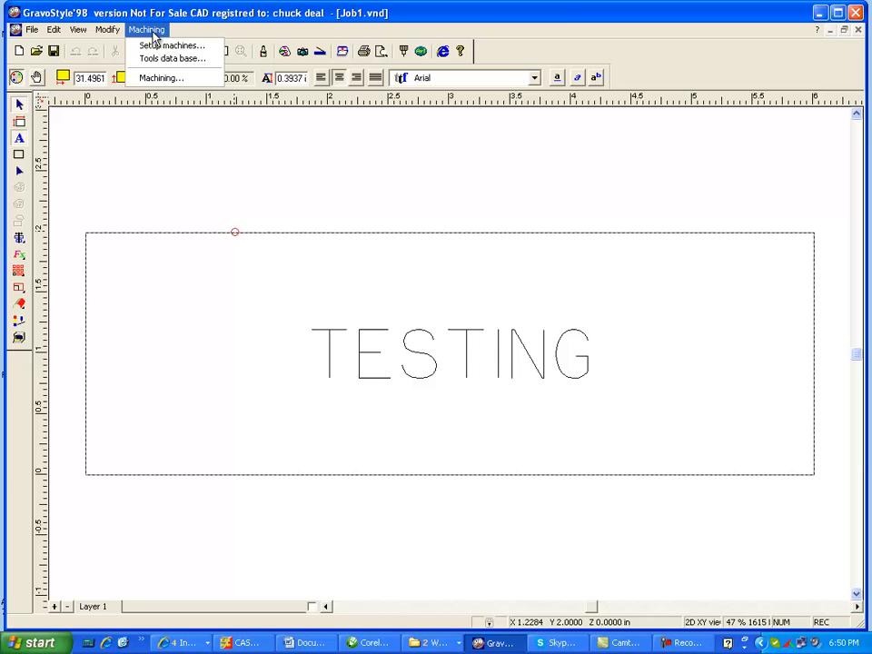
left_click(172, 46)
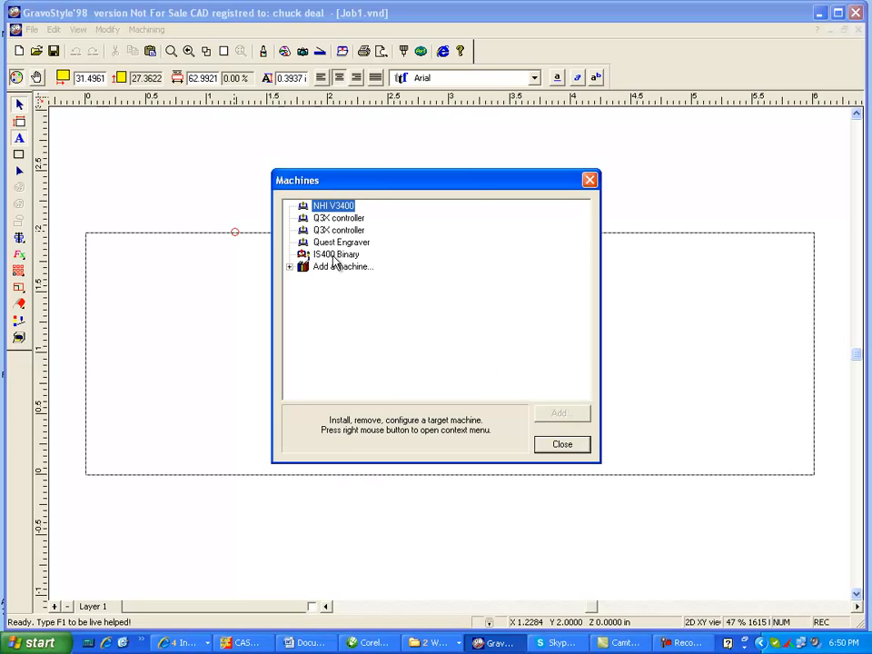
Open the Properties of the IS400 Binary machine from its context menu
left_click(337, 254)
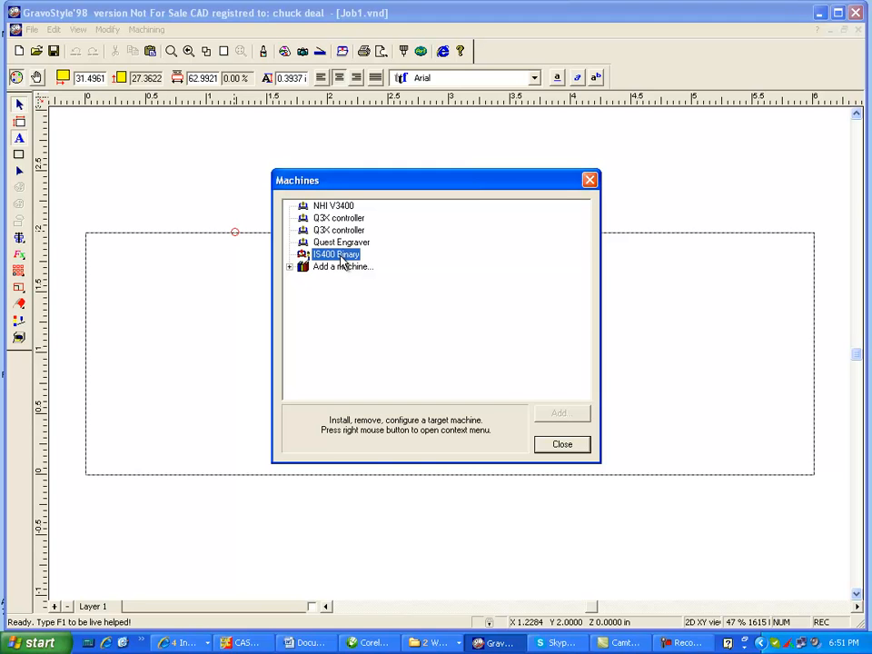
mouse_move(343, 261)
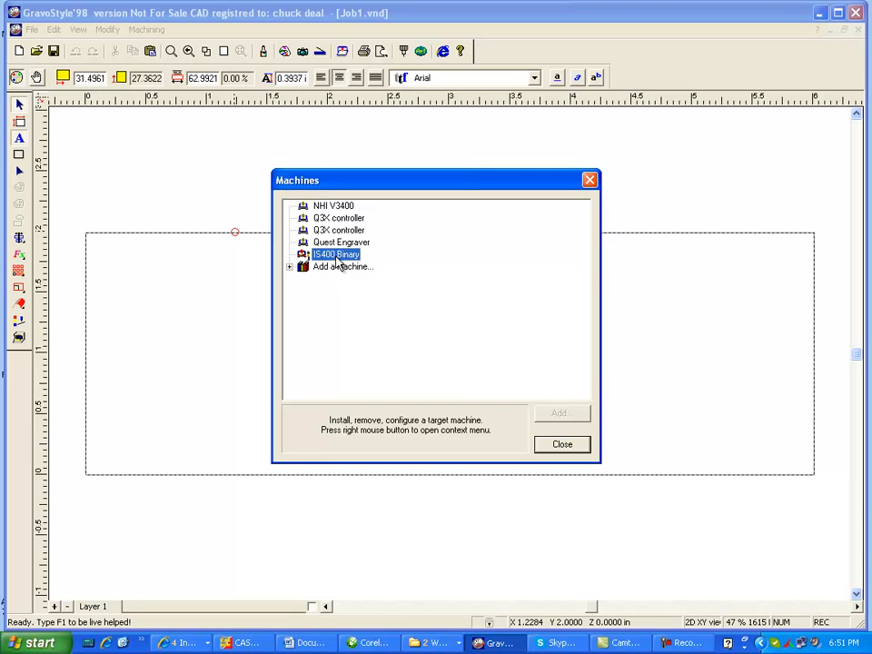
right_click(336, 254)
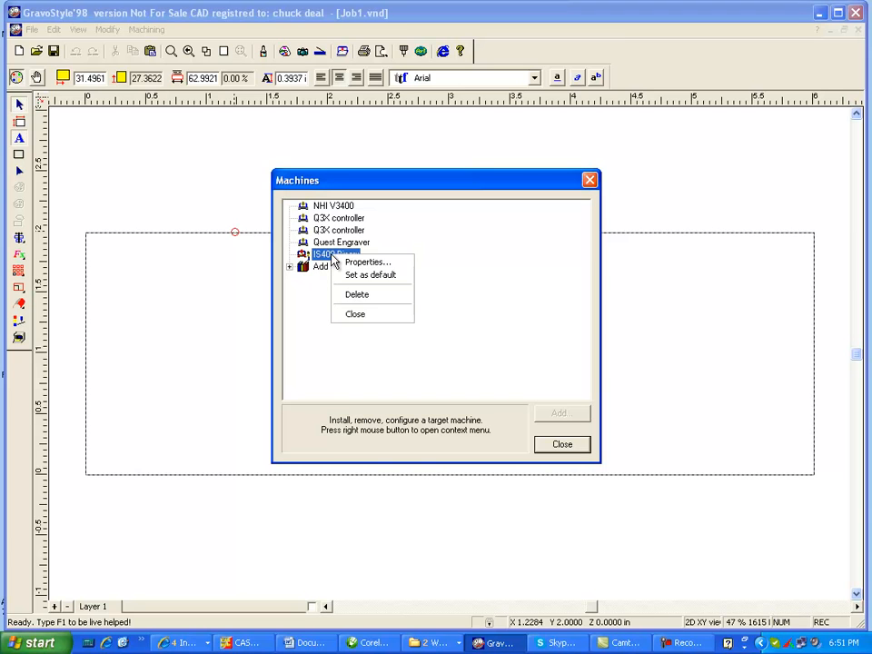
left_click(367, 263)
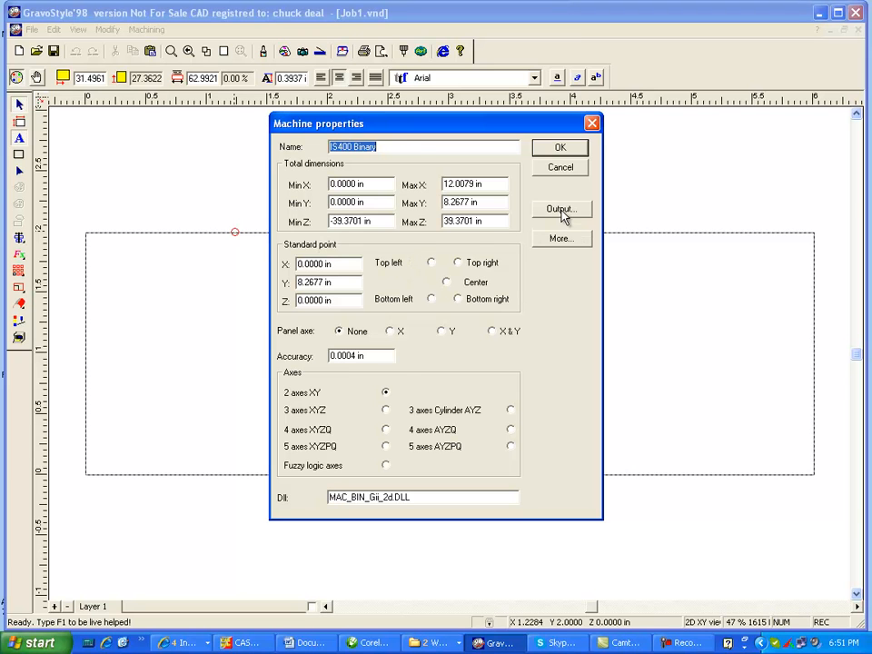
Open Output settings to view the GenTxt-File spooler printer
left_click(561, 209)
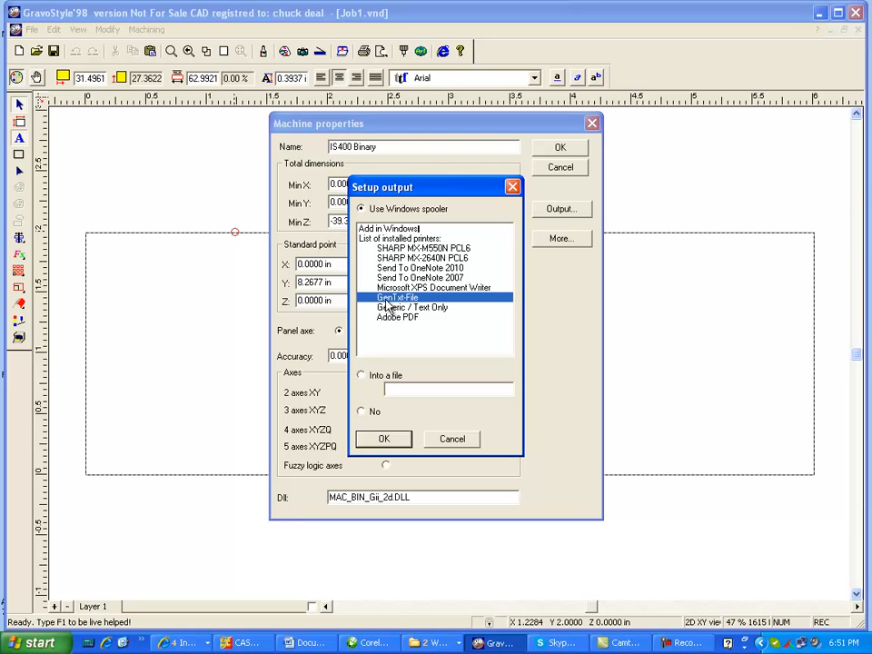
mouse_move(404, 307)
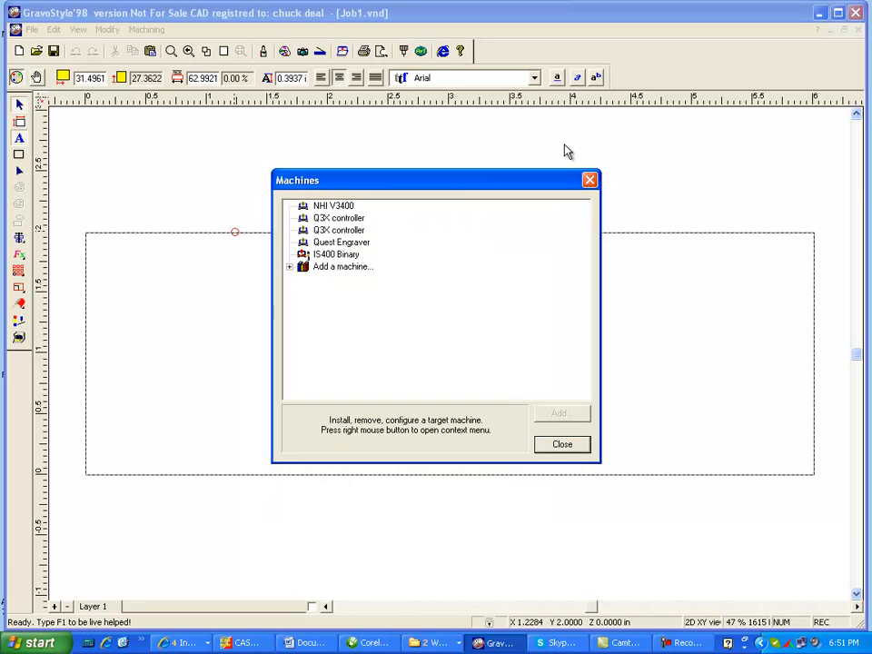
mouse_move(316, 277)
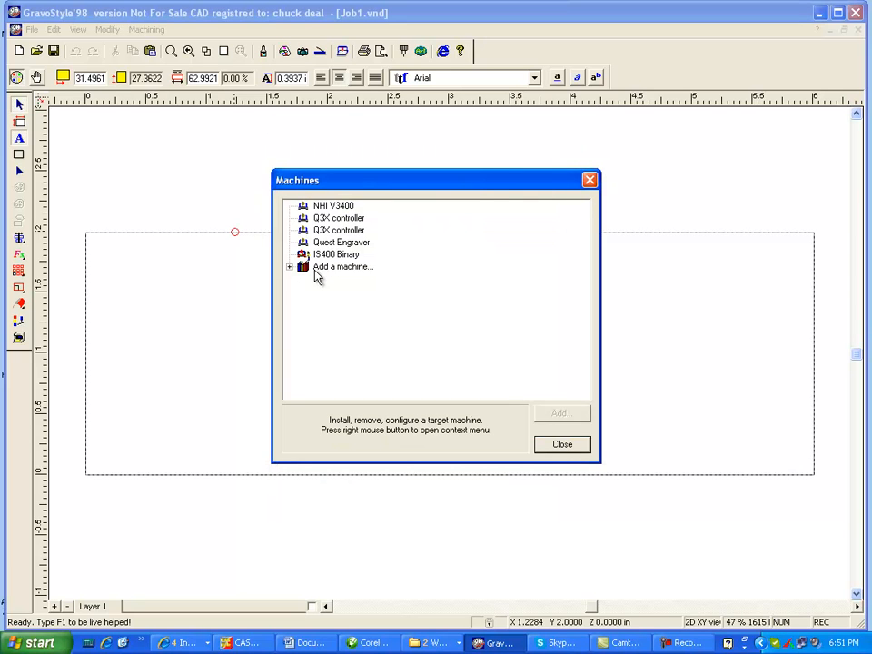
Expand the add-a-machine catalogue and select IS400 HPGL 2D
left_click(290, 266)
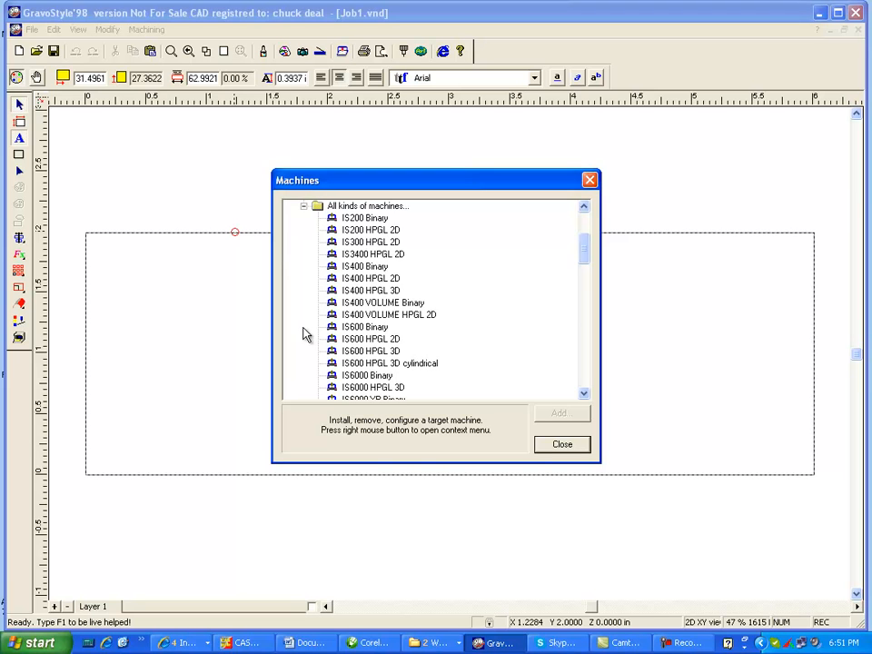
left_click(364, 266)
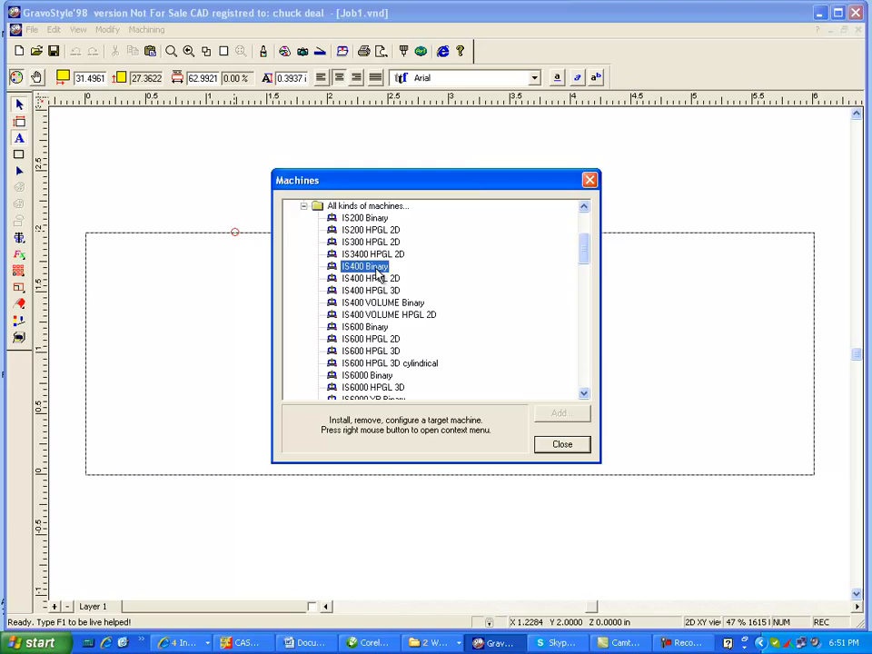
left_click(365, 266)
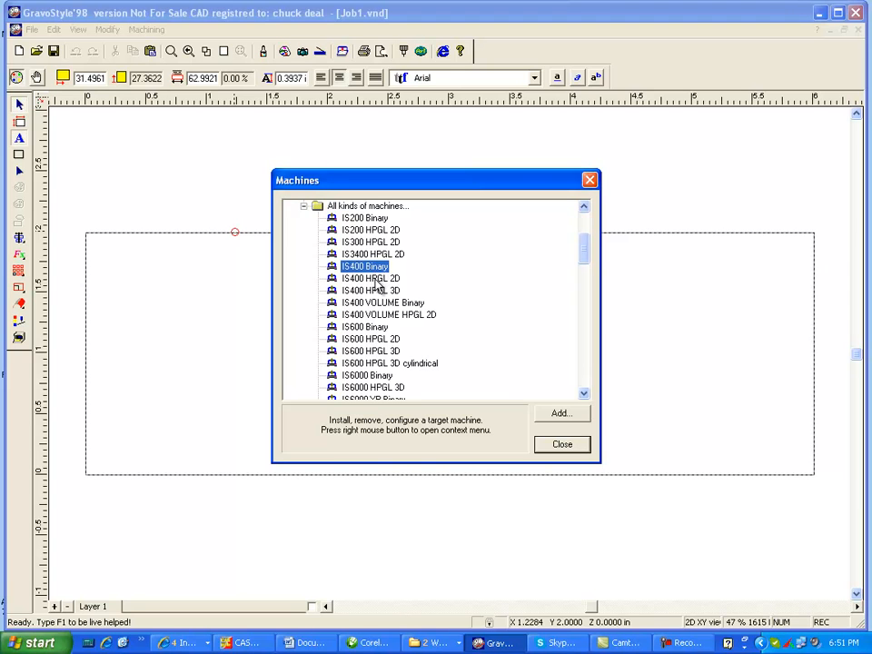
left_click(369, 278)
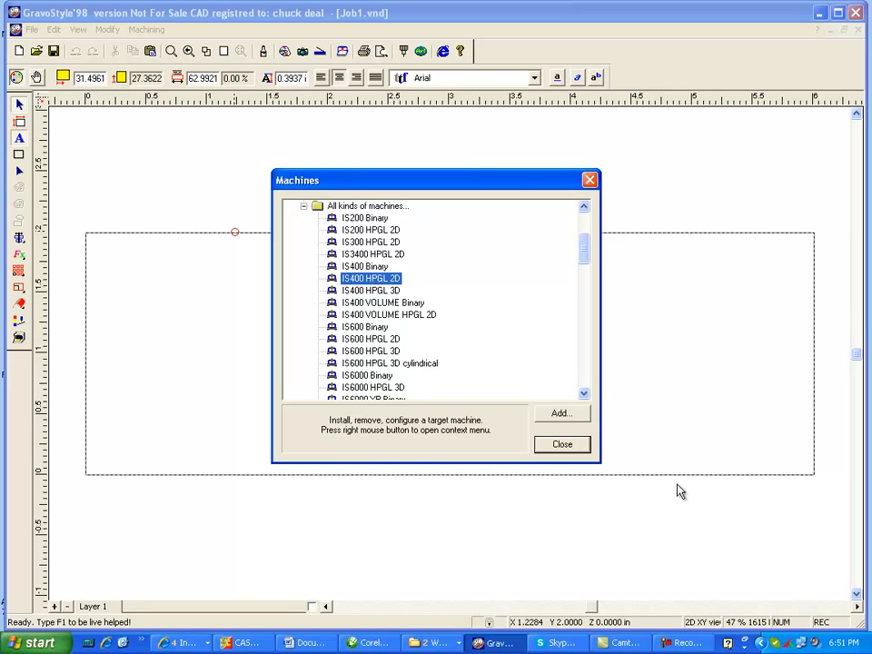
Add IS400 HPGL 2D using the Windows spooler to GenTxt-File, then close the list
left_click(560, 413)
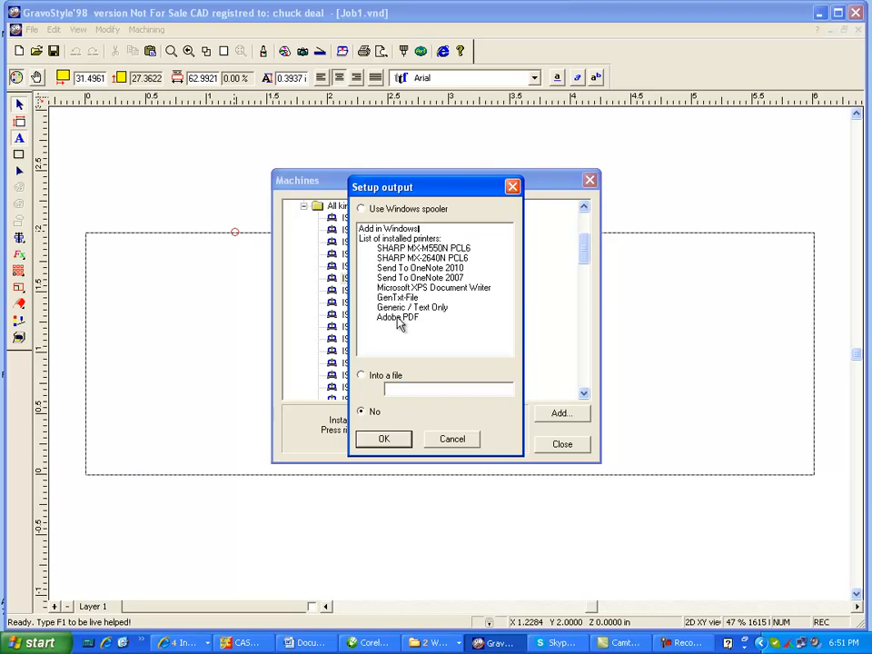
mouse_move(422, 289)
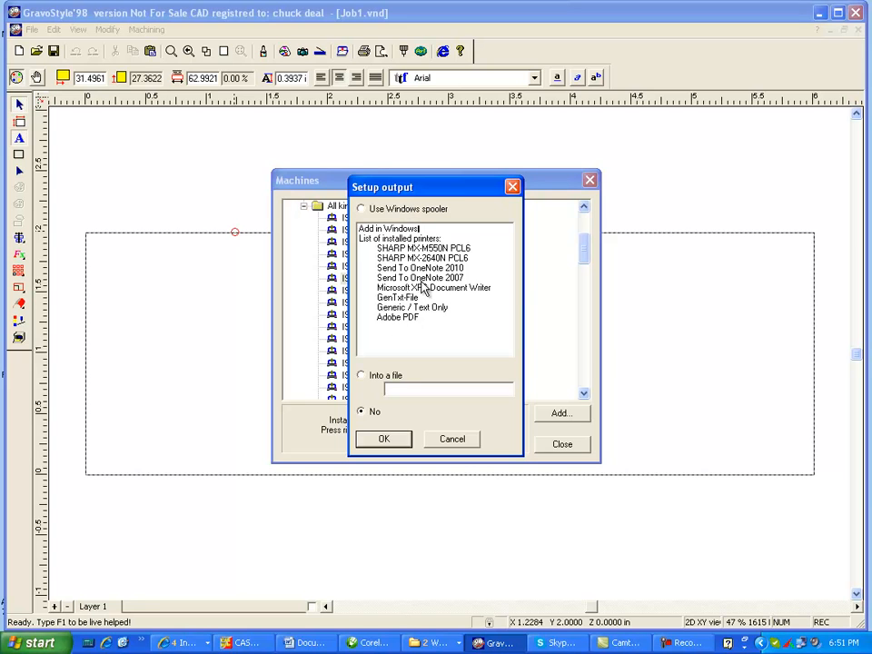
left_click(398, 297)
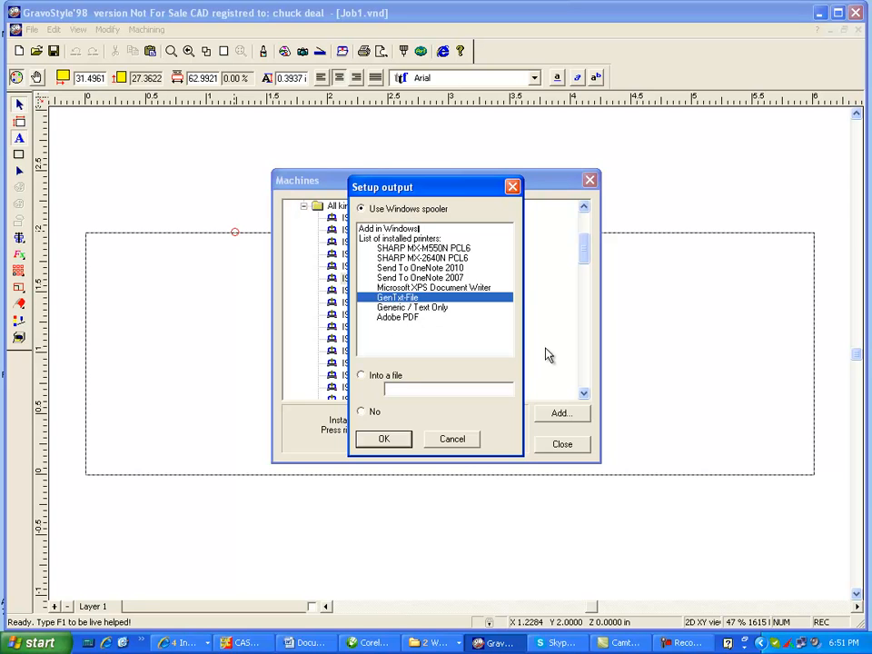
mouse_move(382, 409)
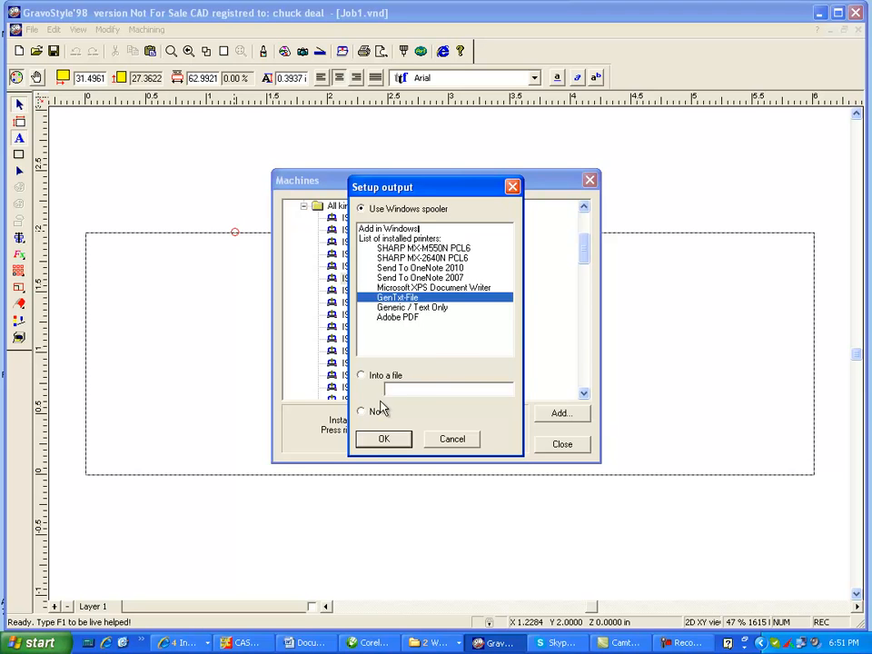
left_click(452, 438)
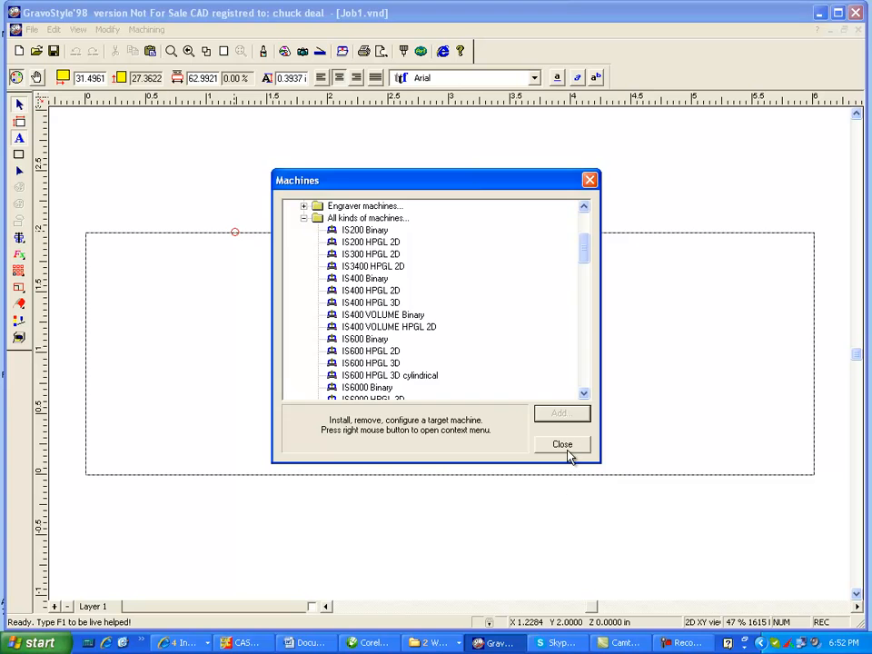
left_click(561, 444)
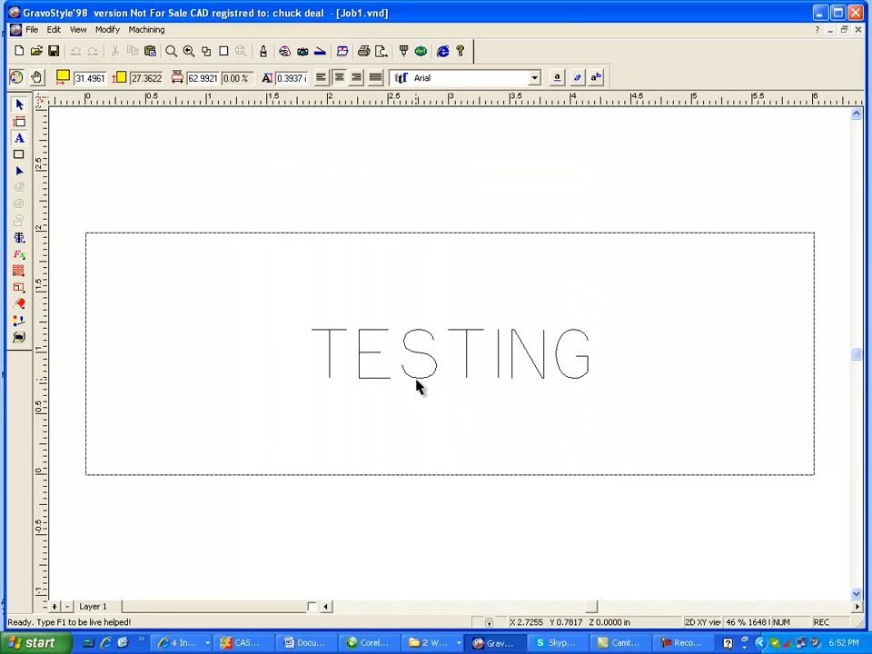
Open Machining > Machining... and expand the target machine drop-down
left_click(146, 29)
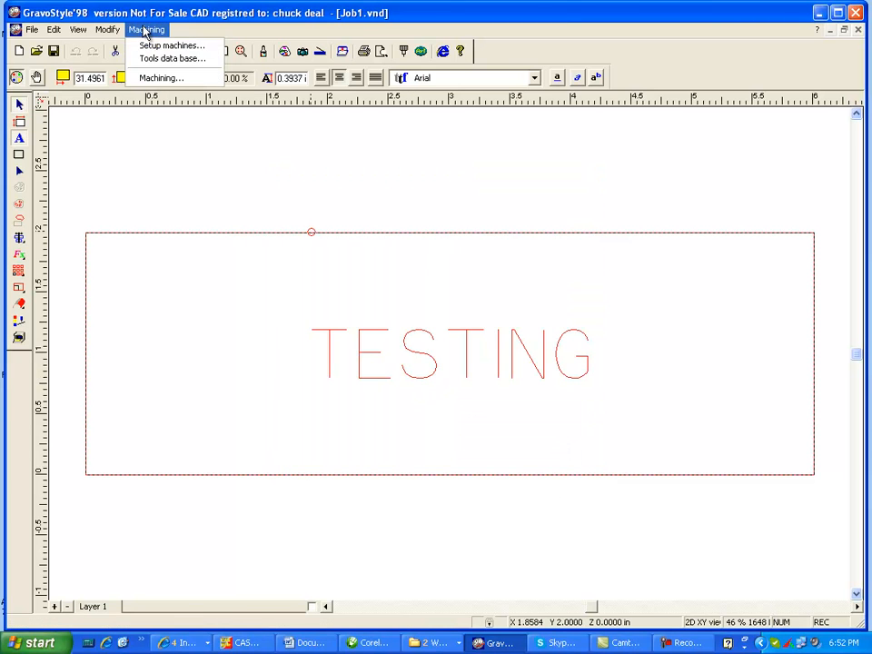
left_click(162, 77)
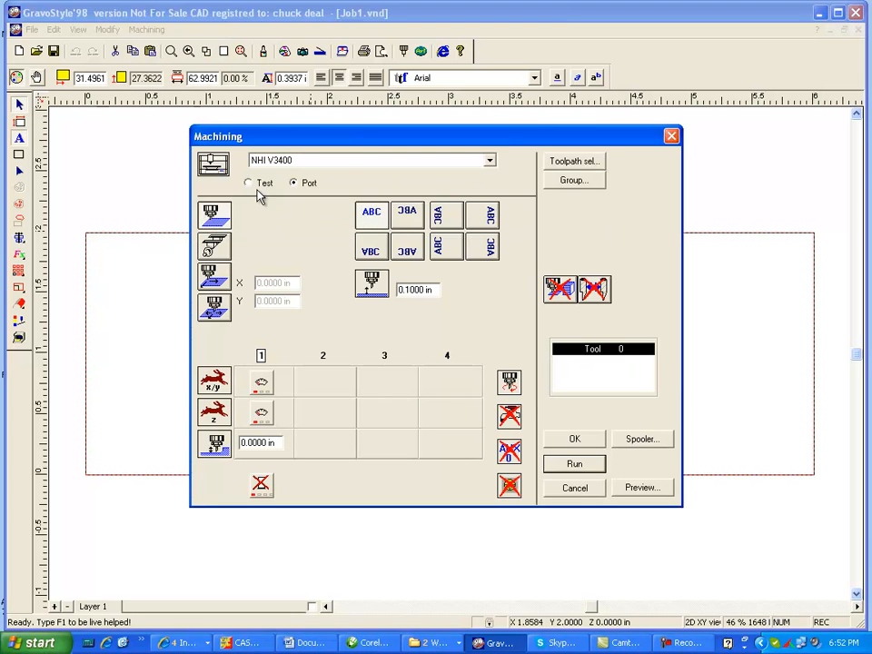
left_click(489, 160)
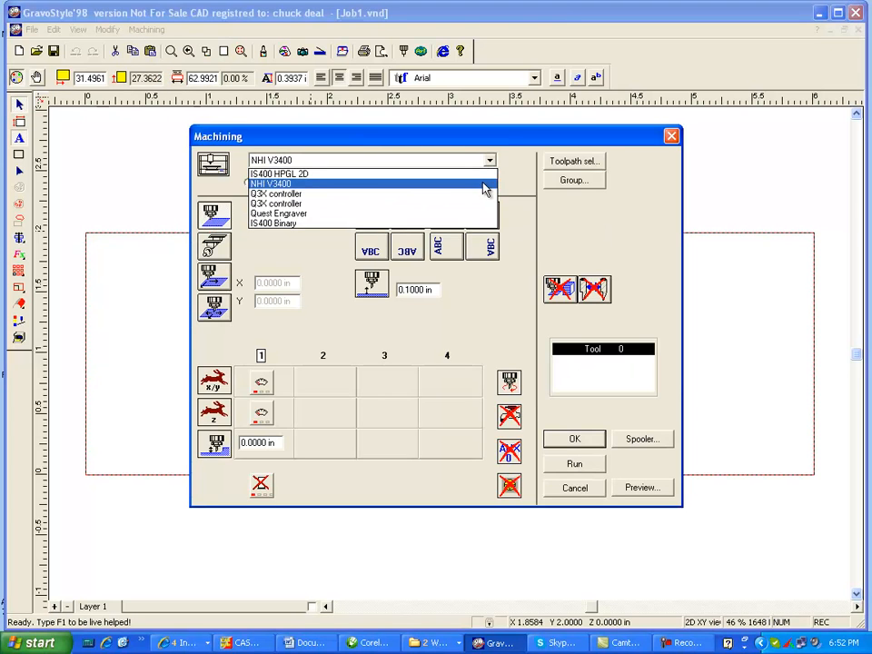
mouse_move(279, 213)
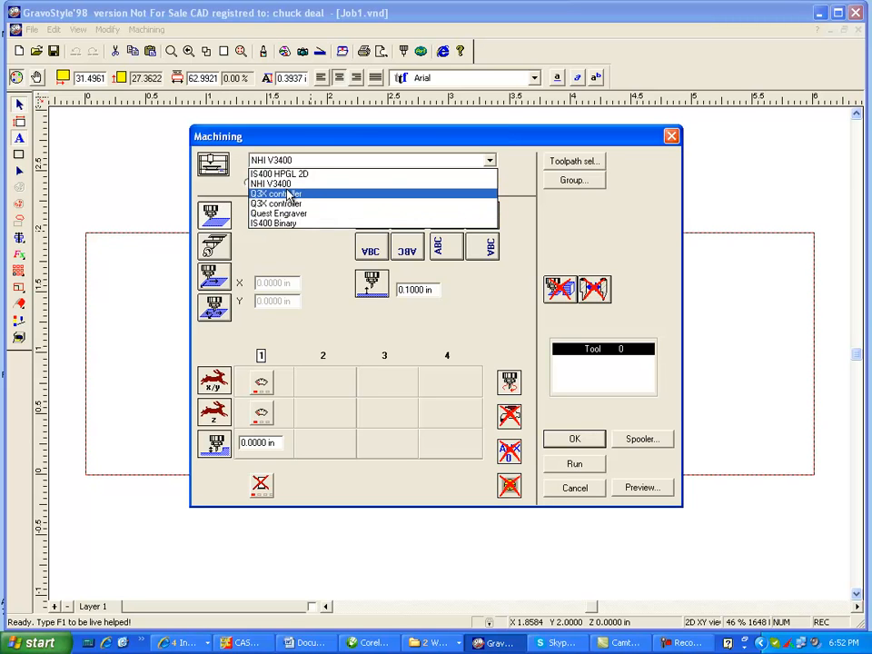
mouse_move(279, 174)
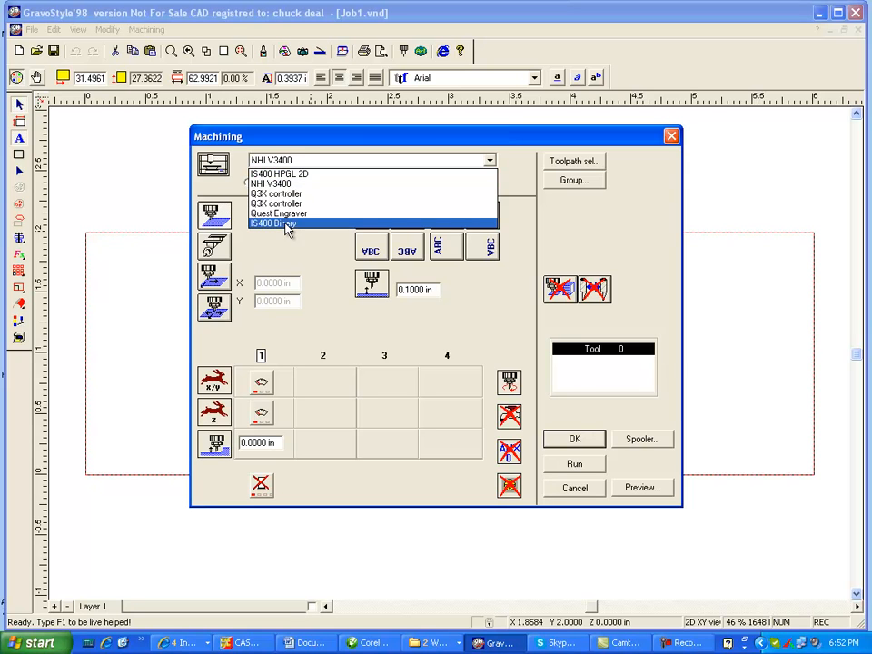
mouse_move(286, 174)
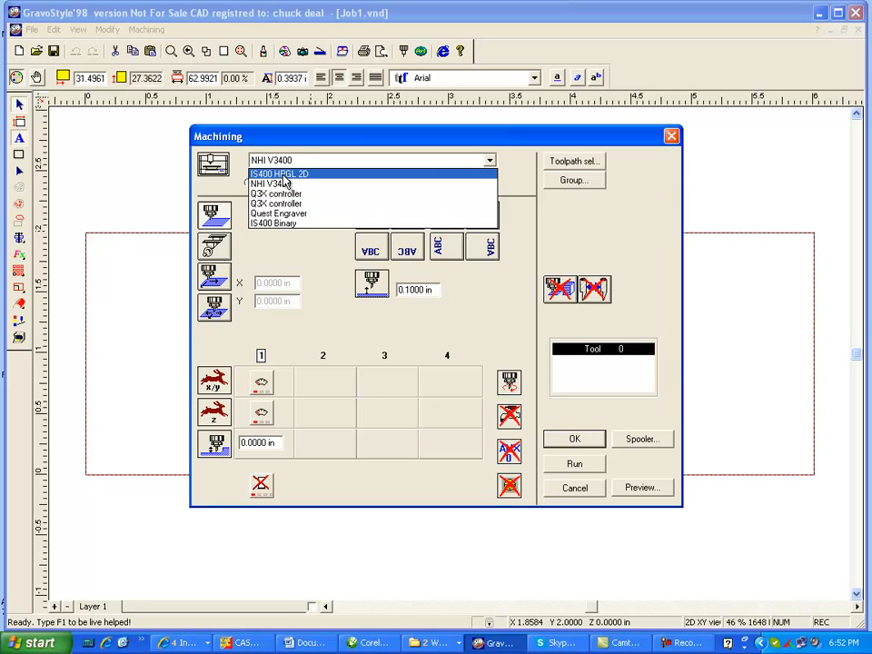
Select IS400 HPGL 2D as target machine with output set to Port
left_click(279, 174)
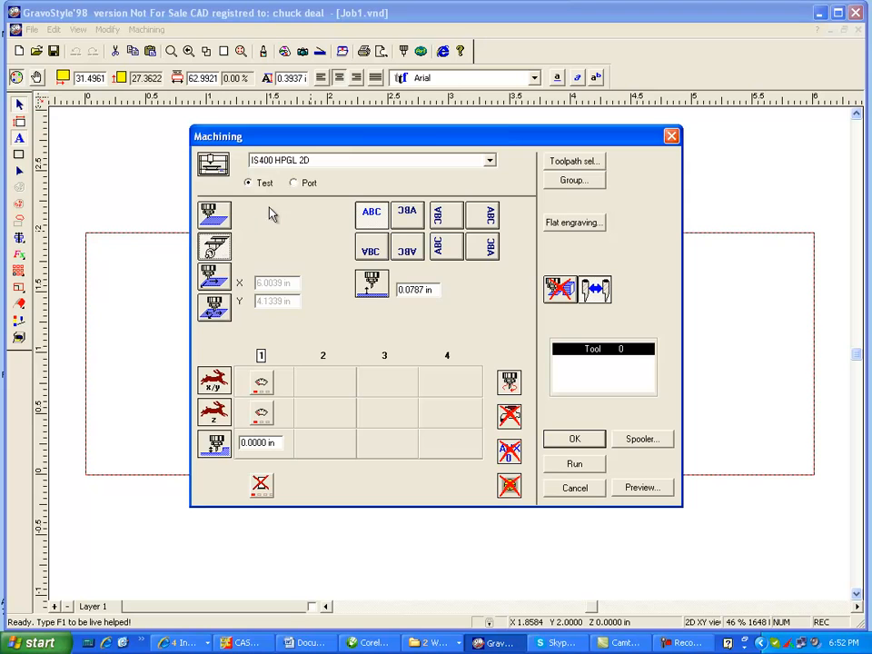
left_click(293, 182)
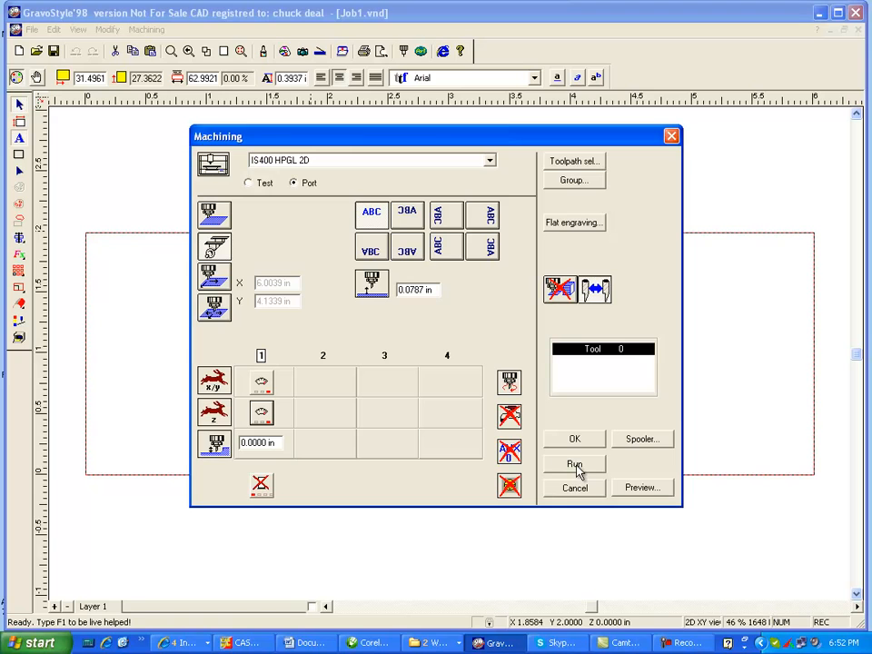
mouse_move(325, 180)
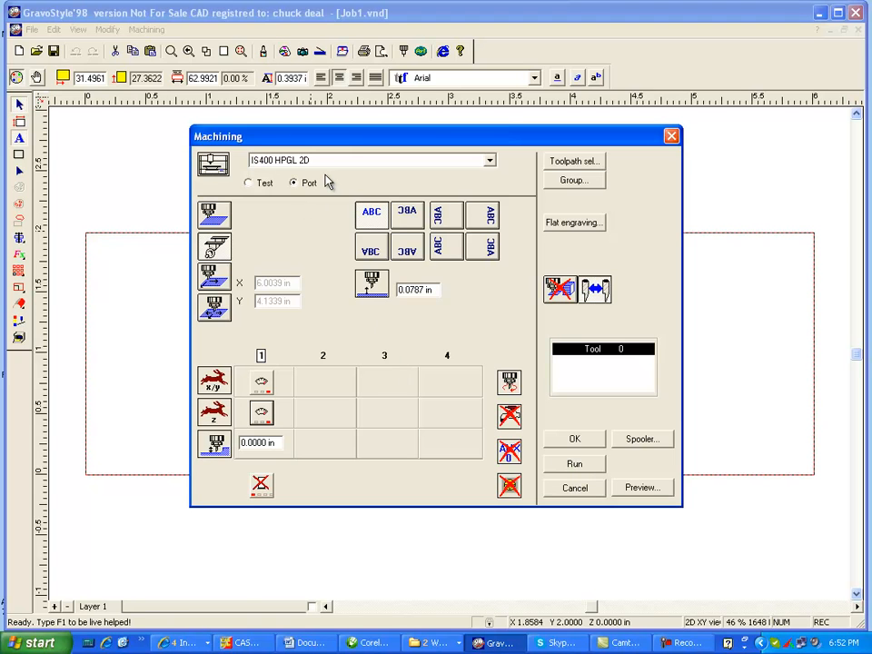
mouse_move(326, 177)
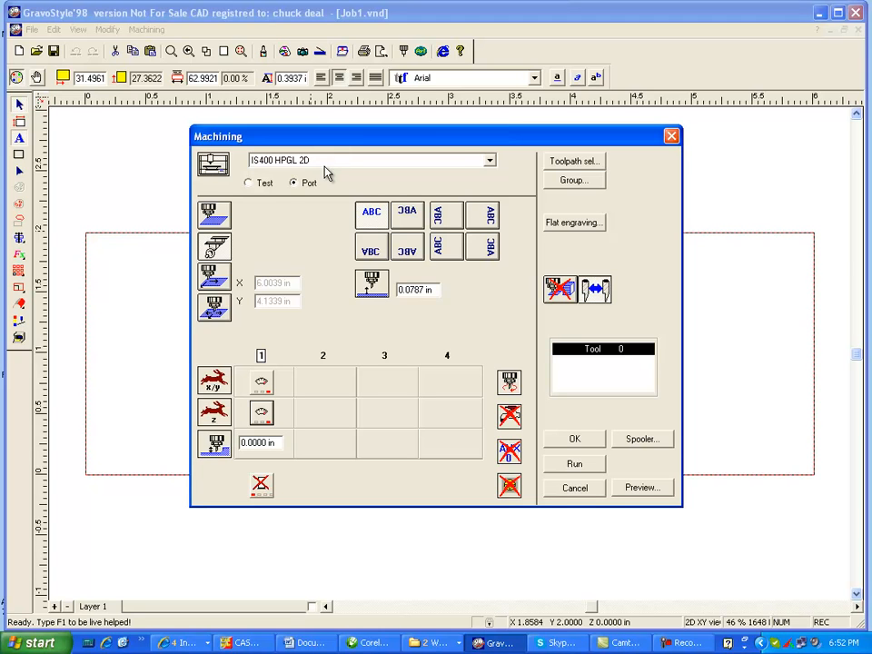
mouse_move(706, 573)
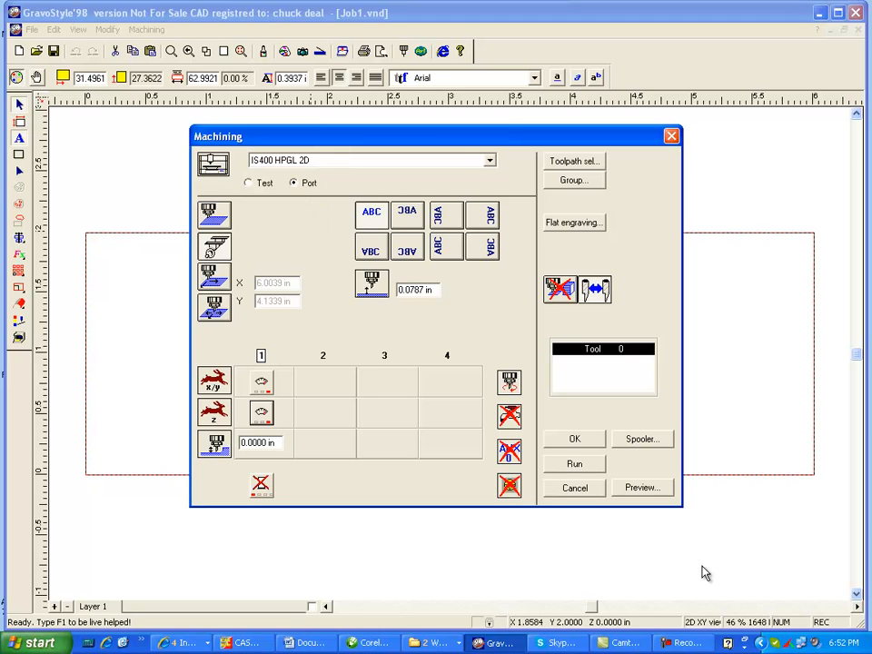